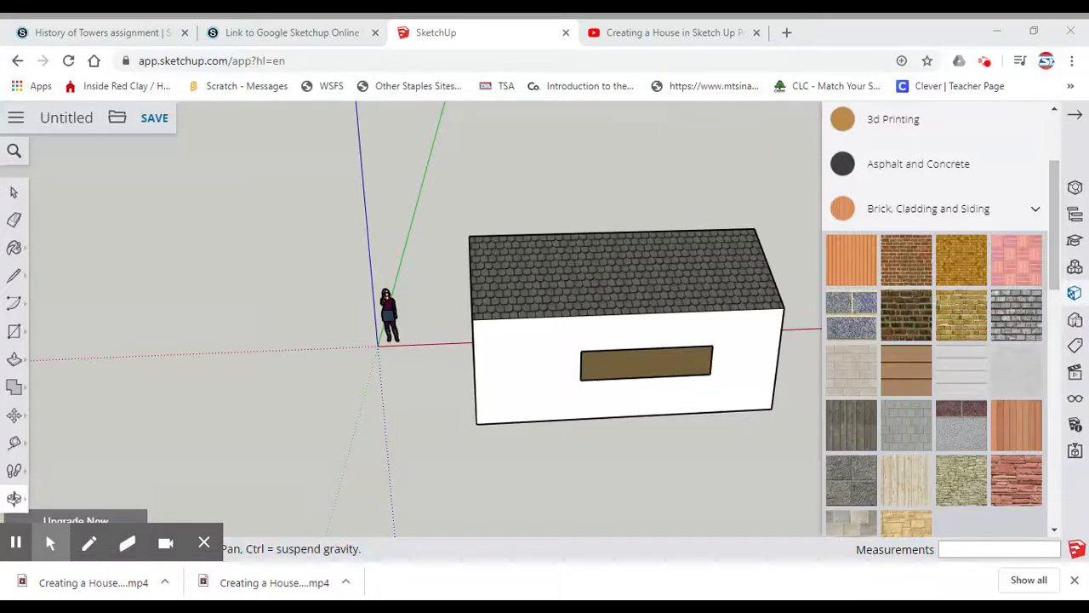
mouse_move(718, 439)
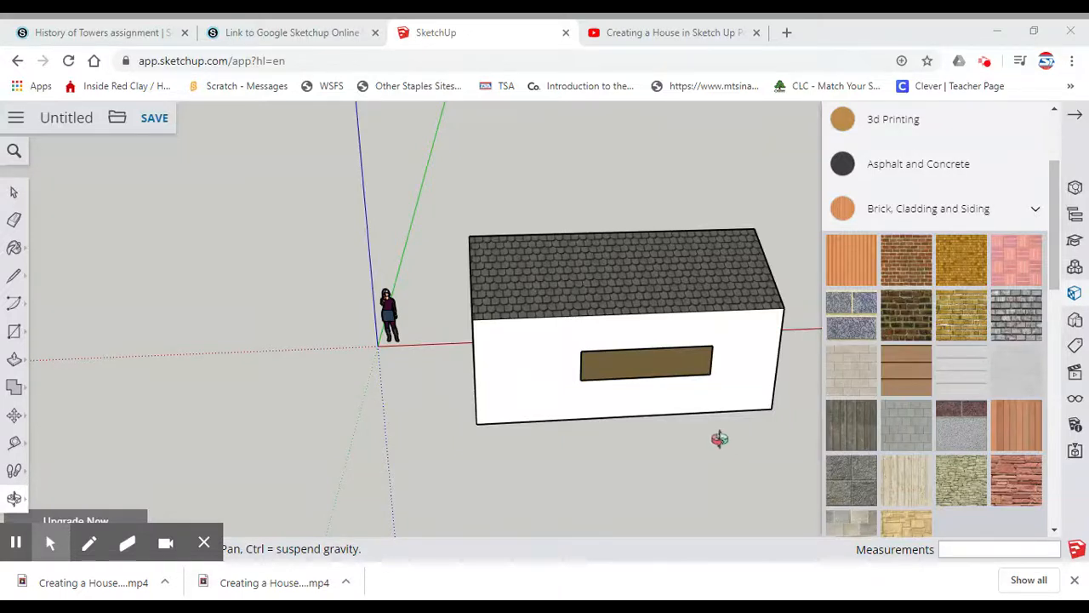
mouse_move(458, 361)
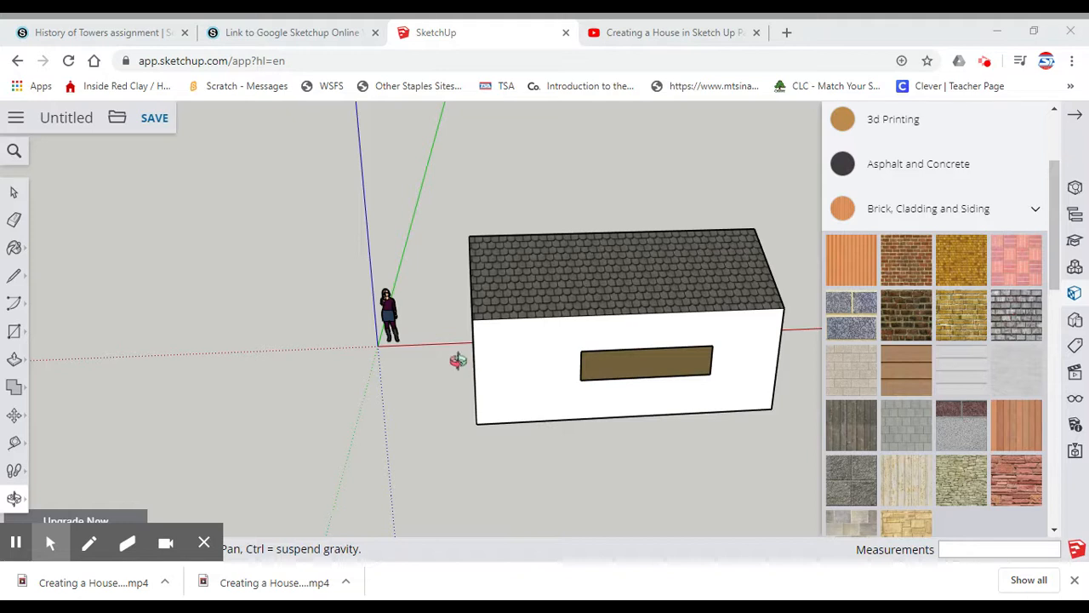
mouse_move(603, 400)
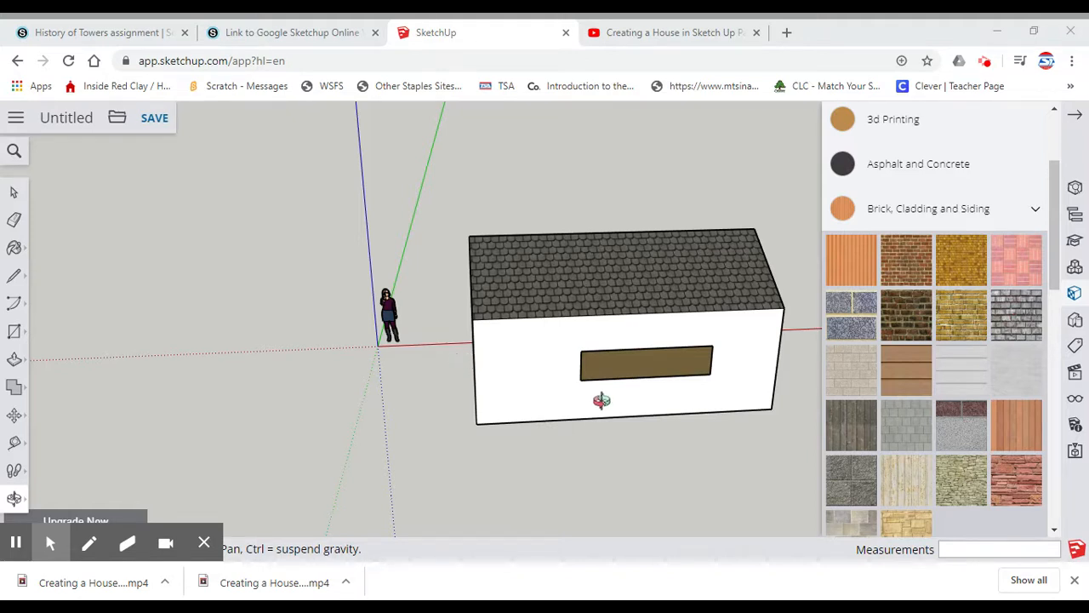
mouse_move(707, 395)
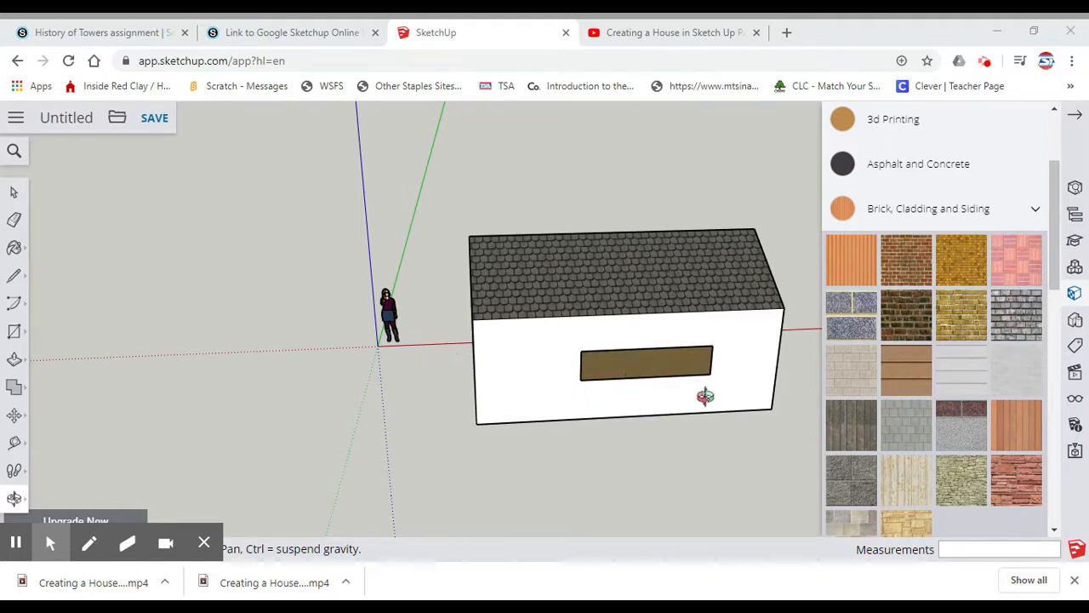
mouse_move(714, 473)
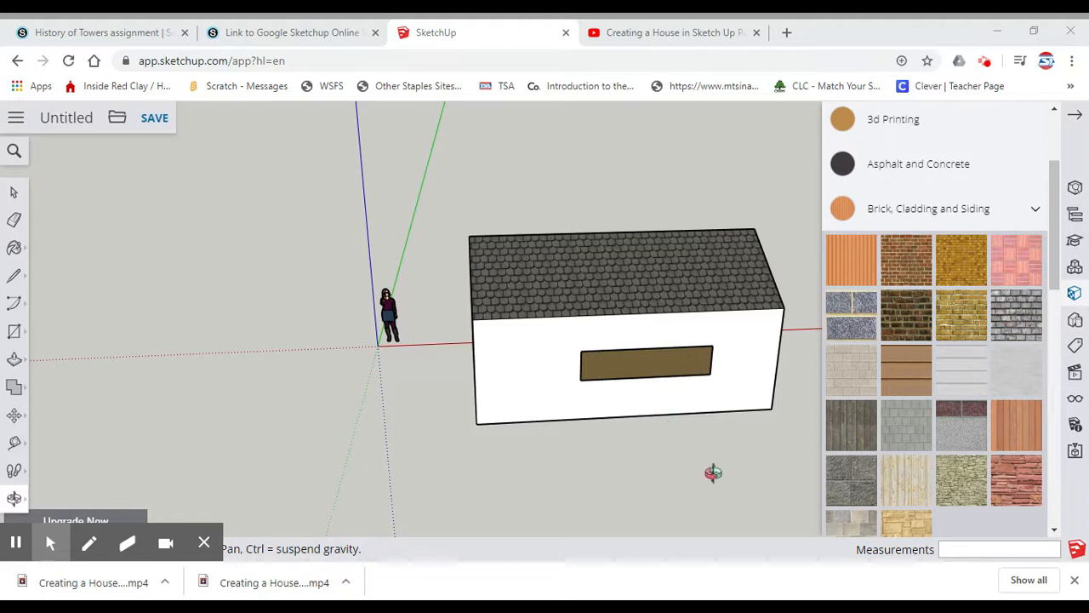
mouse_move(740, 282)
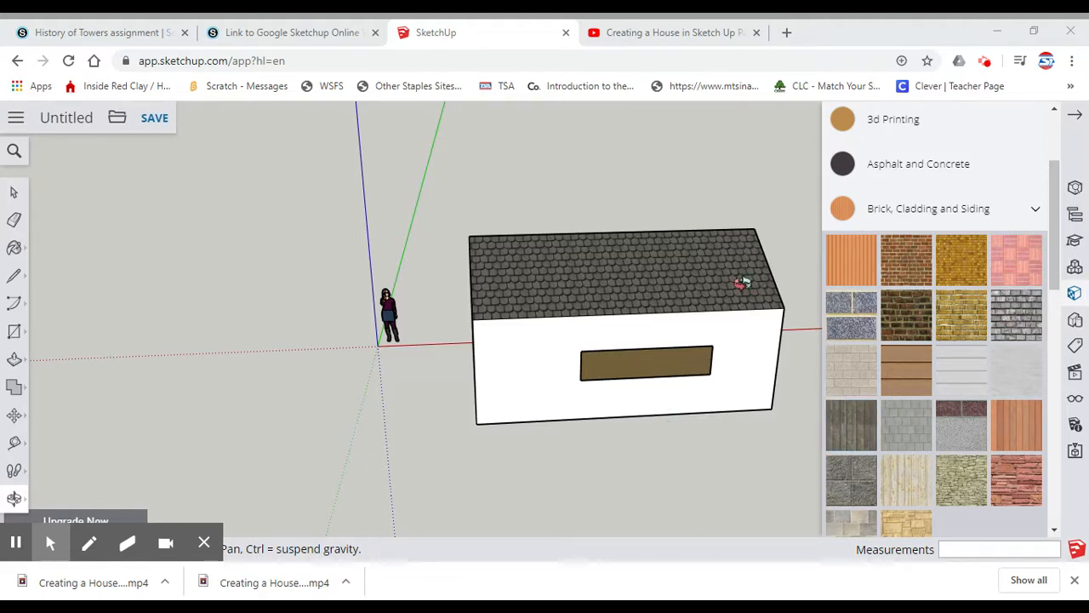
mouse_move(766, 340)
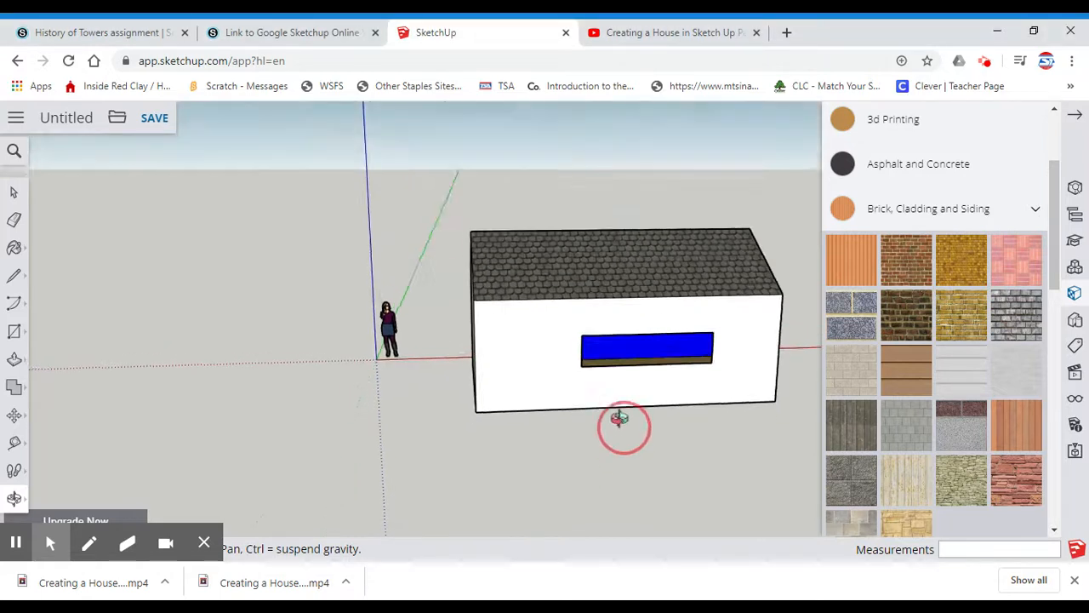
Orbit to face the gable end wall and ready the Line tool for the dividing line
drag(620, 422, 630, 443)
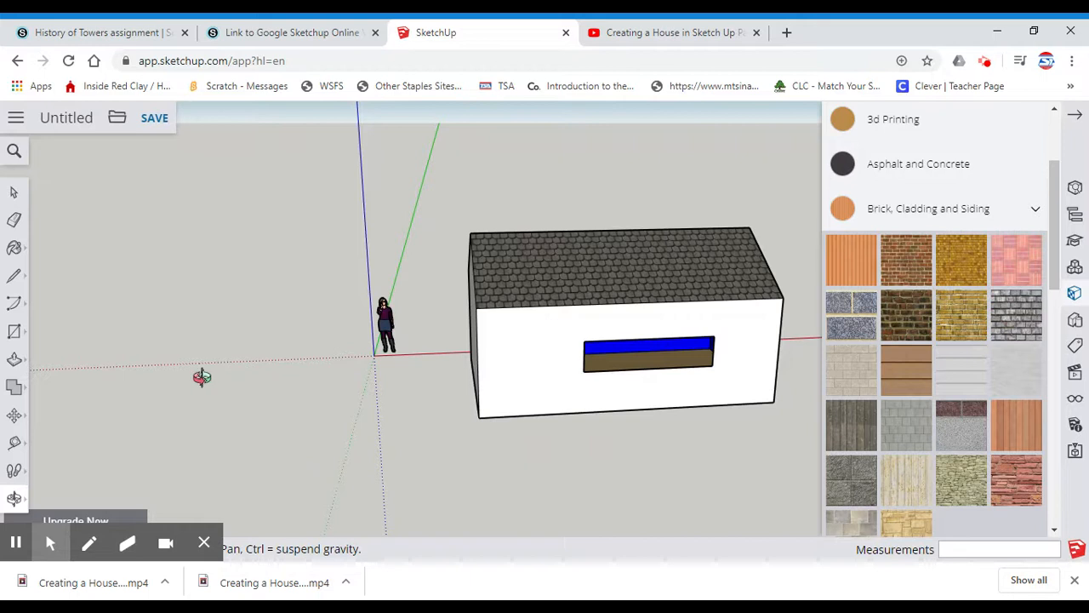
mouse_move(671, 463)
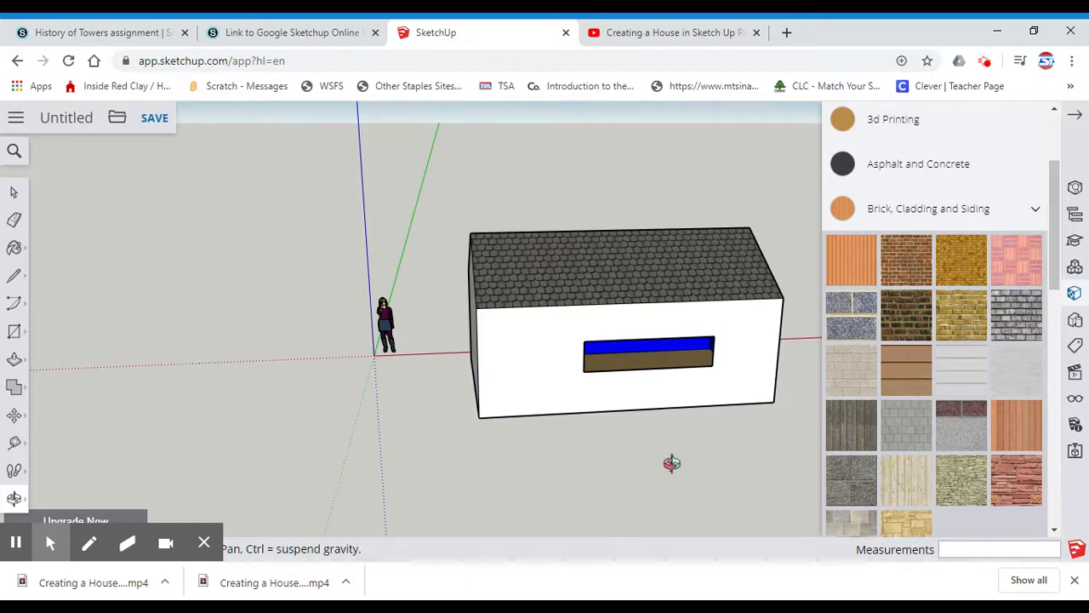
drag(671, 463, 519, 429)
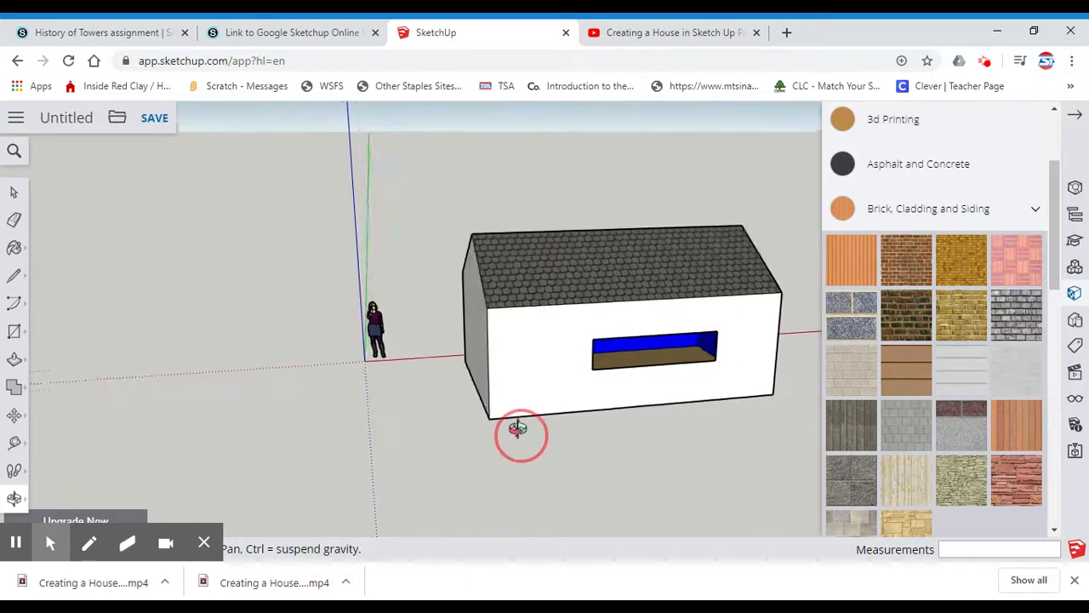
drag(520, 428, 230, 343)
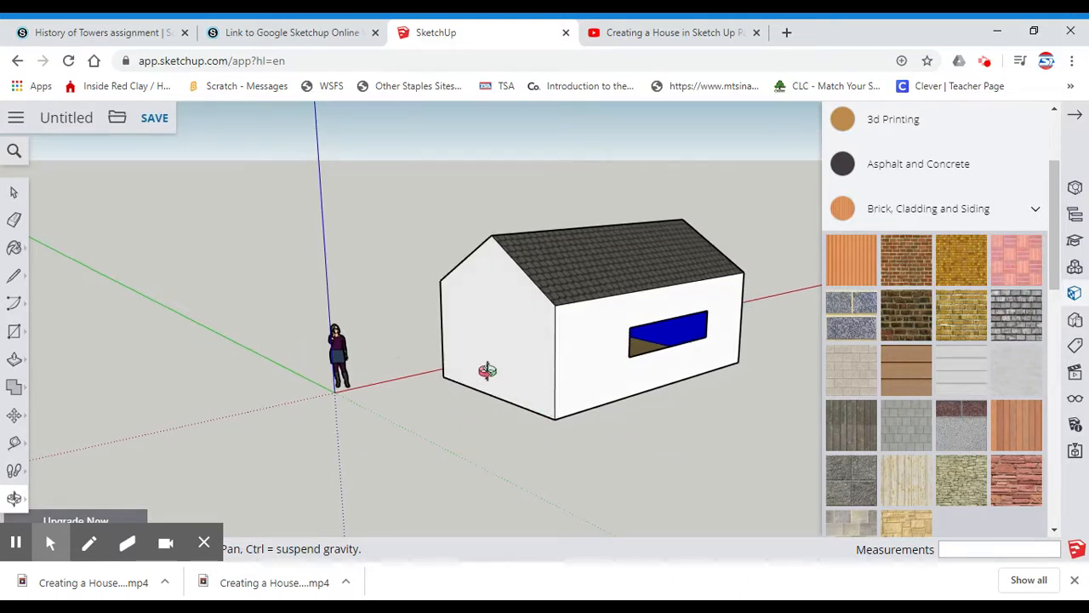
mouse_move(551, 351)
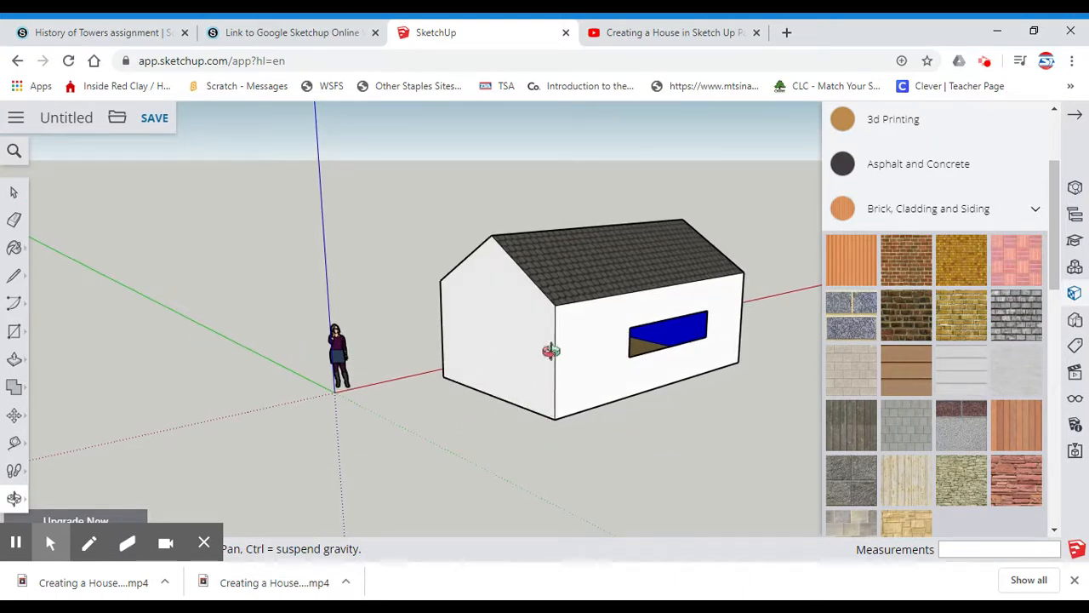
mouse_move(759, 463)
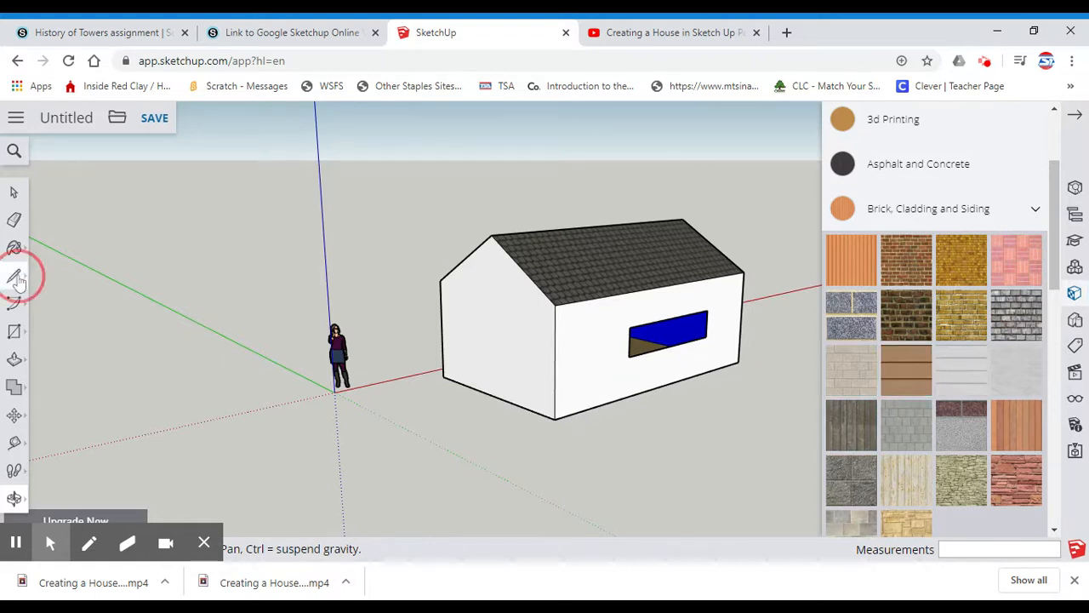
click(14, 276)
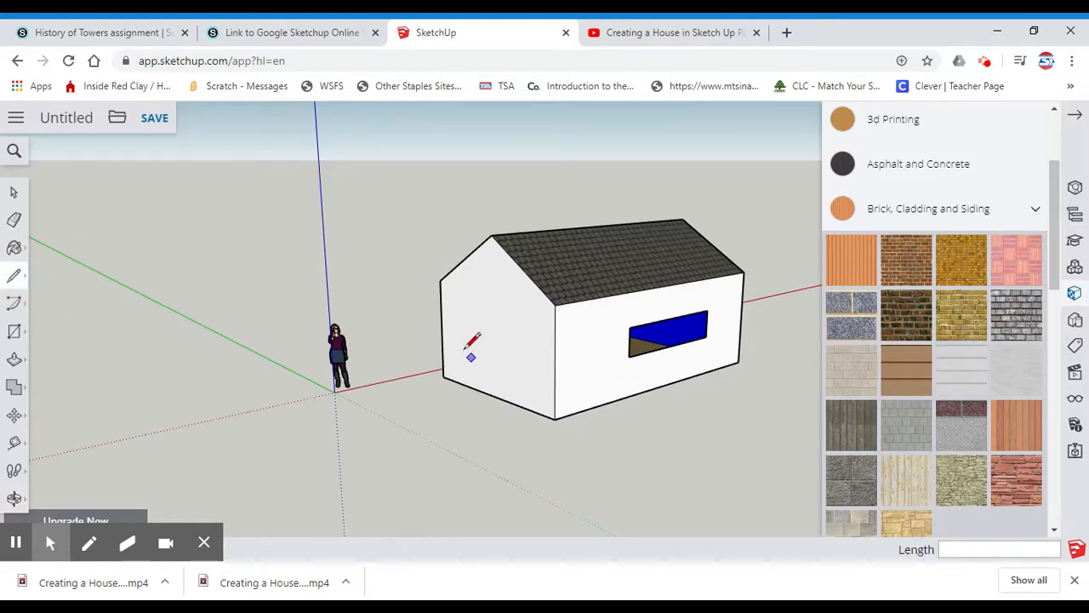
mouse_move(446, 347)
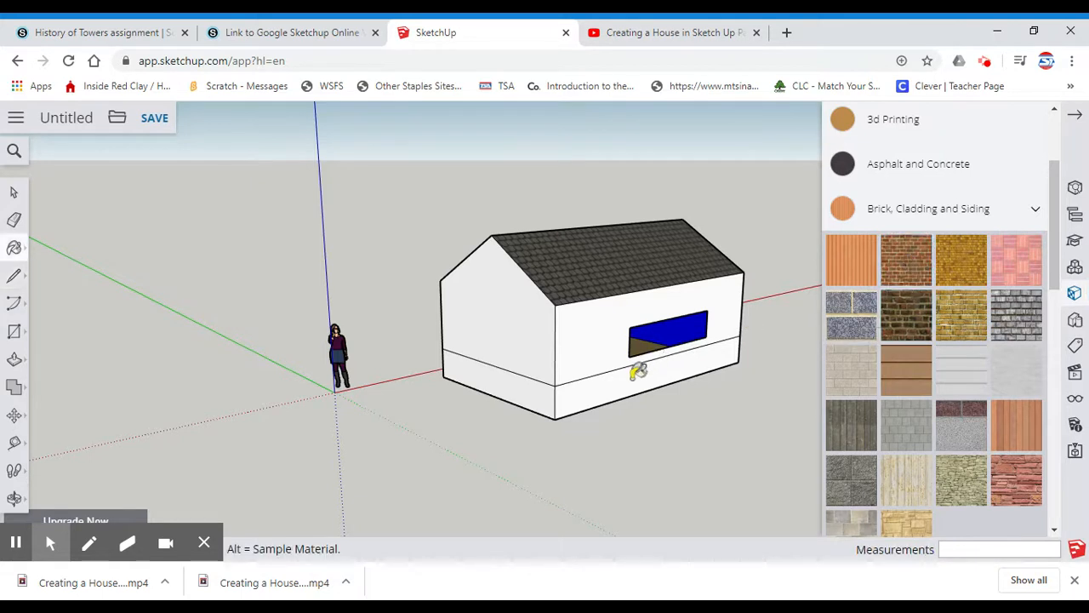
Paint the wall section and orbit to check the siding and brick from the long wall and gable end
click(507, 381)
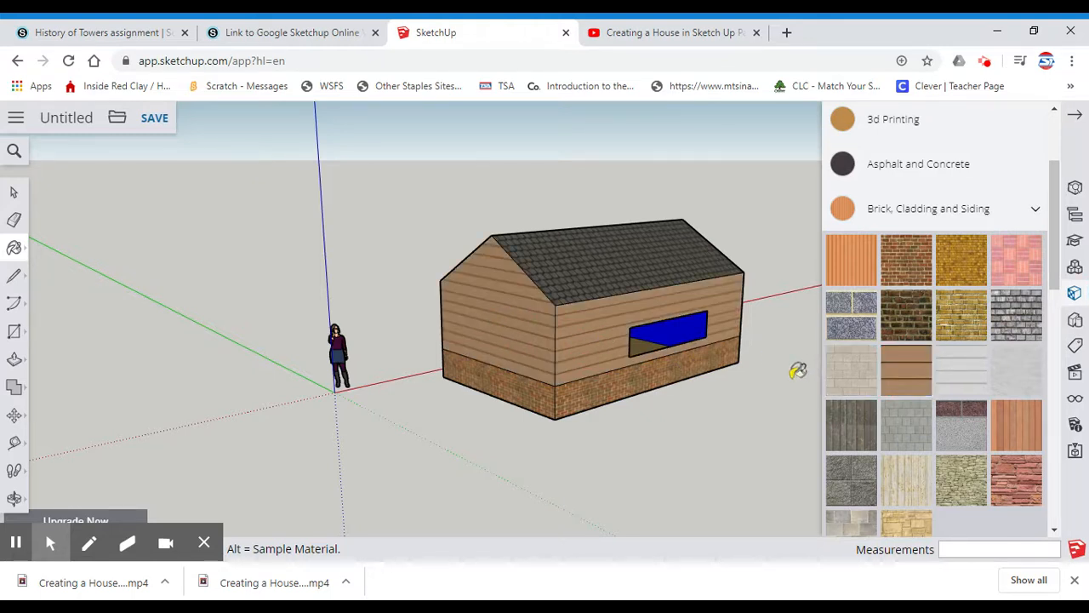
mouse_move(525, 448)
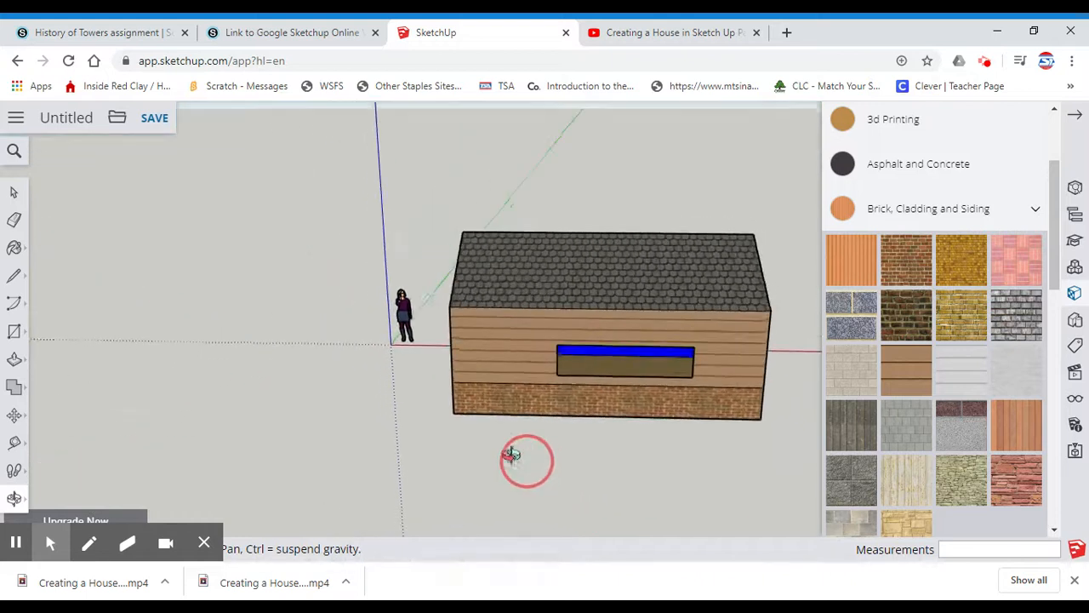
drag(528, 460, 723, 333)
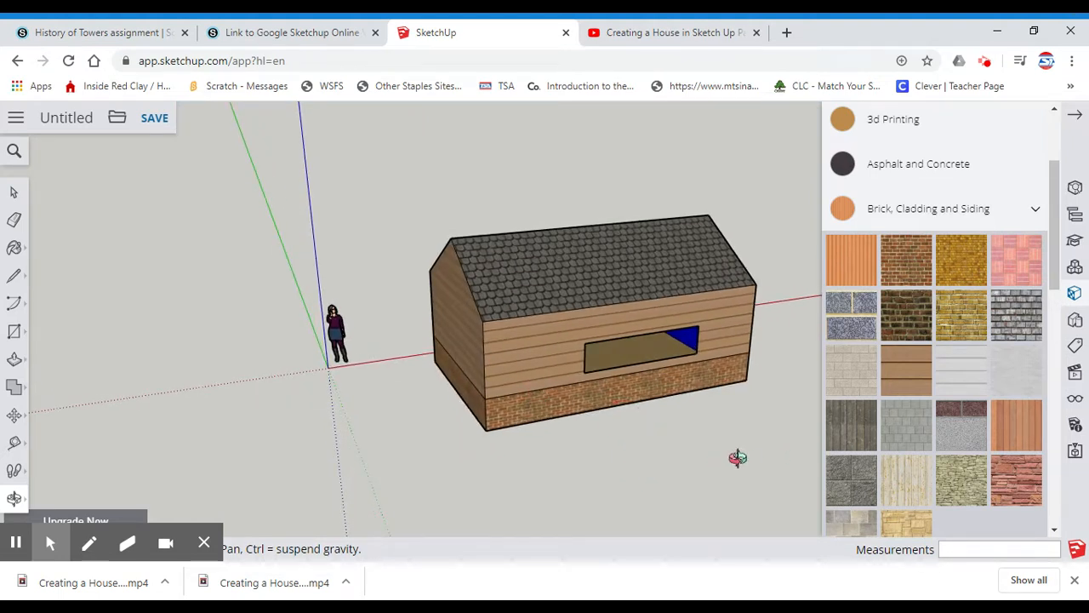
drag(739, 458, 718, 426)
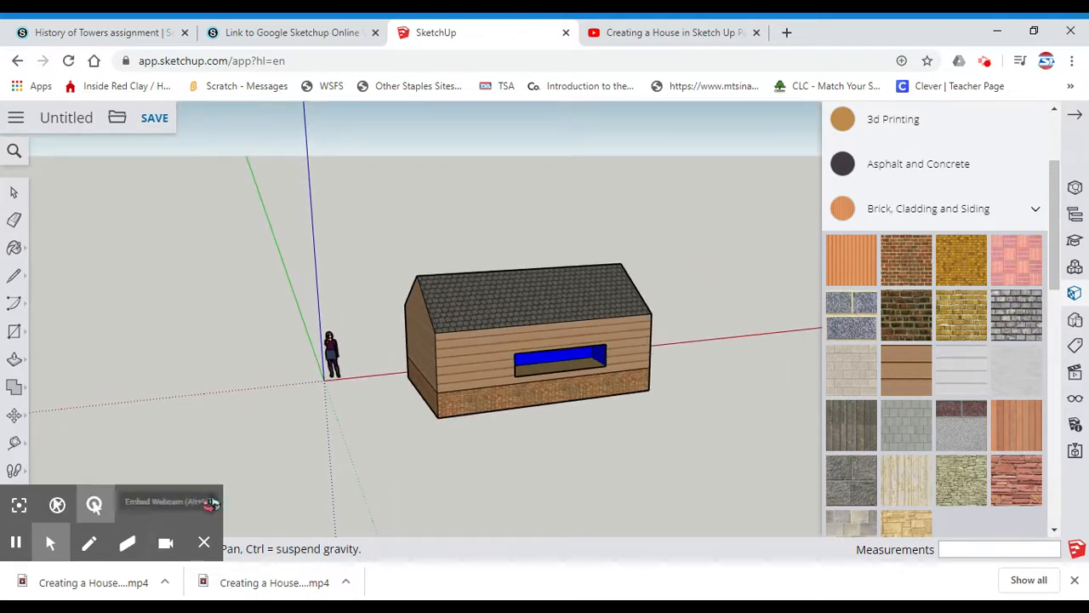
Draw a long driveway rectangle on the ground starting at the house's front corner
click(13, 332)
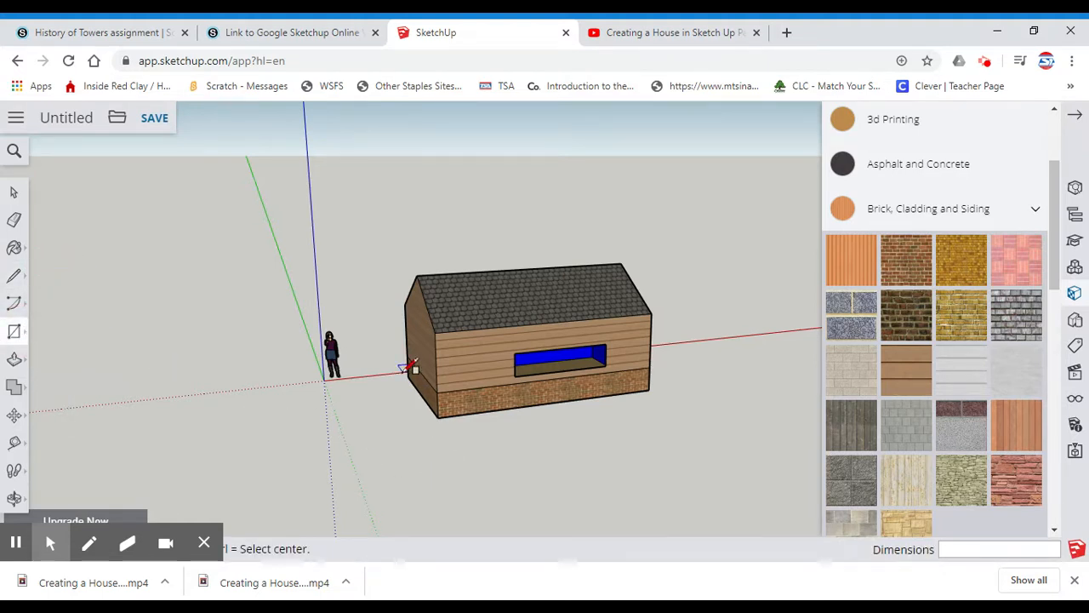
click(408, 376)
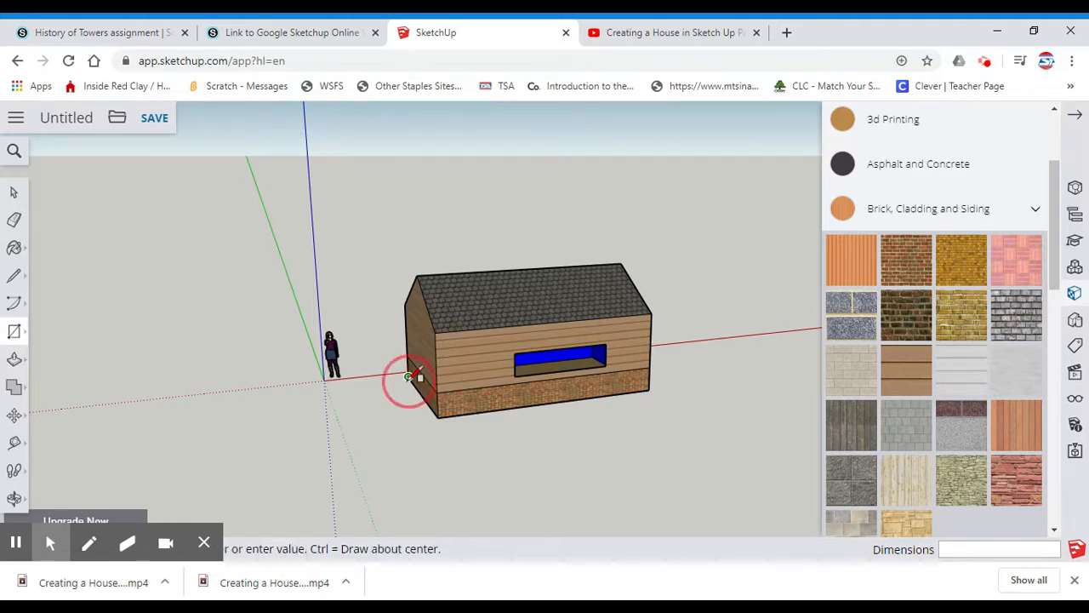
drag(409, 378, 383, 463)
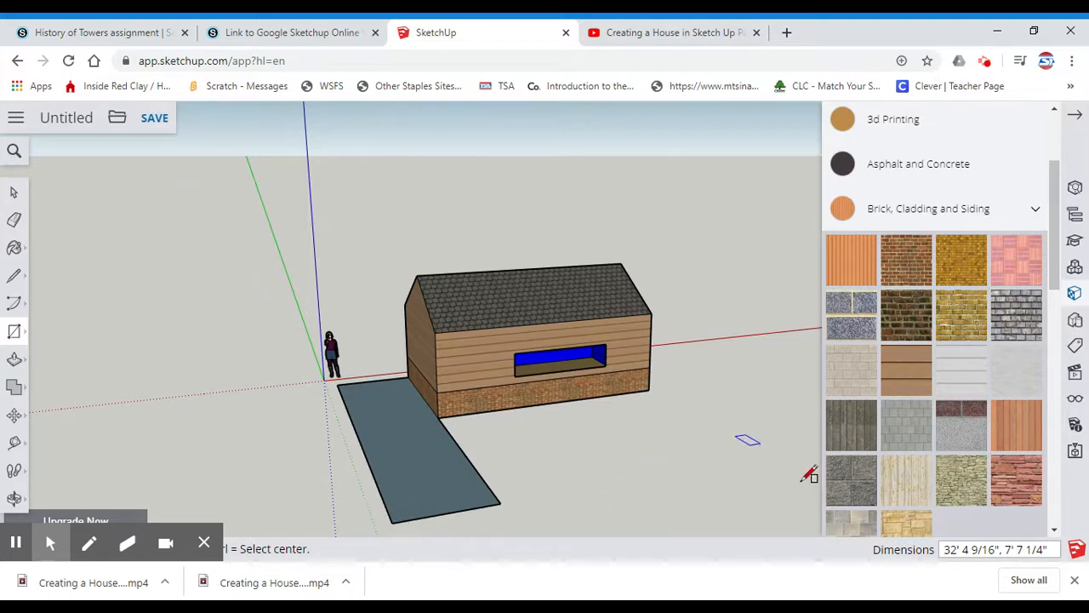
mouse_move(960, 185)
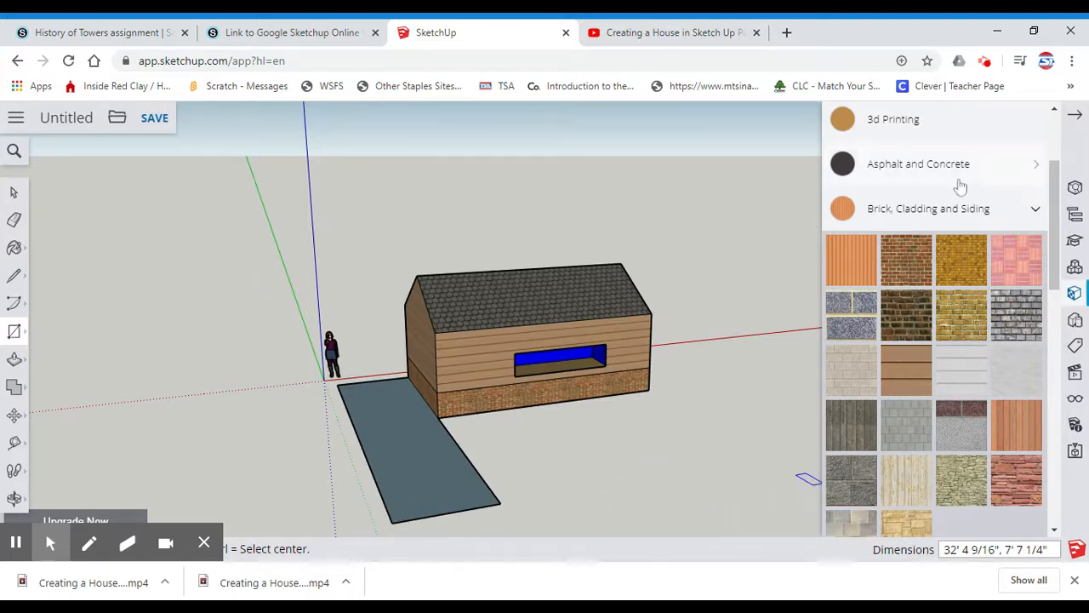
Paint the driveway face with a dark swatch from Asphalt and Concrete
click(919, 164)
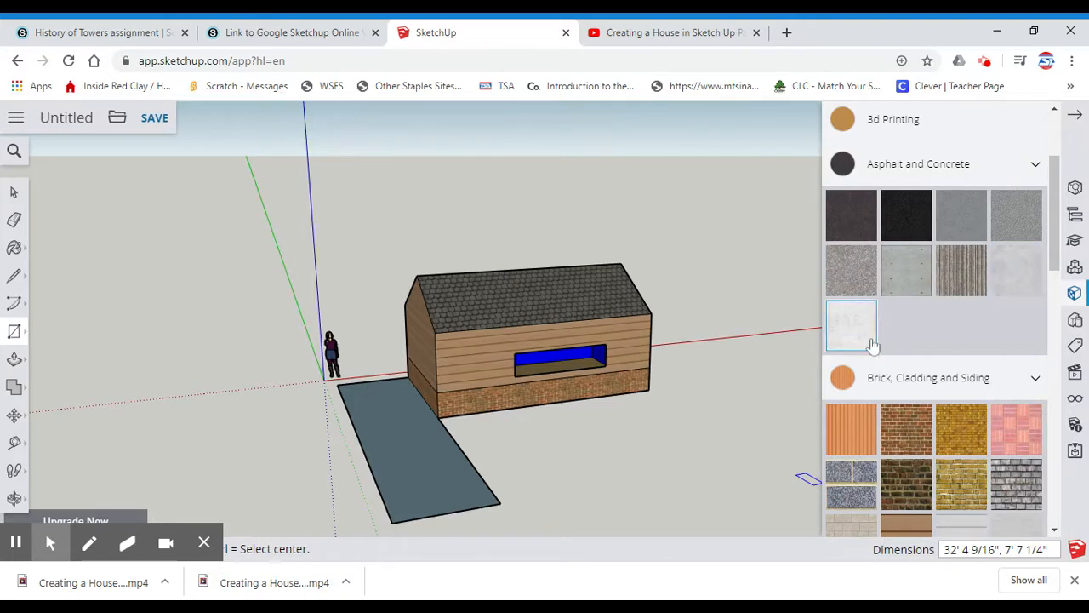
mouse_move(685, 393)
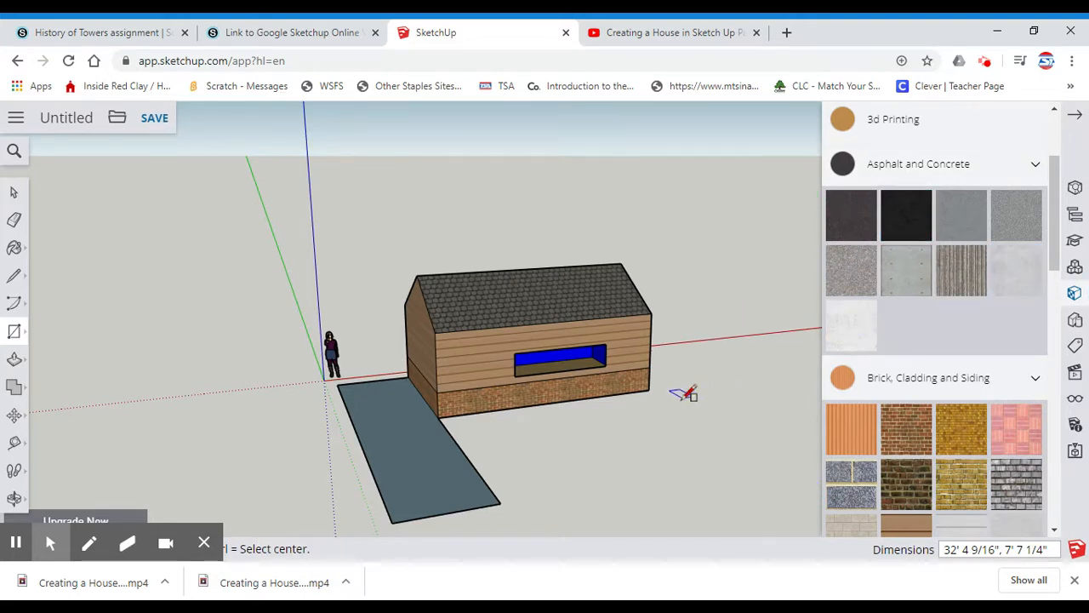
mouse_move(888, 374)
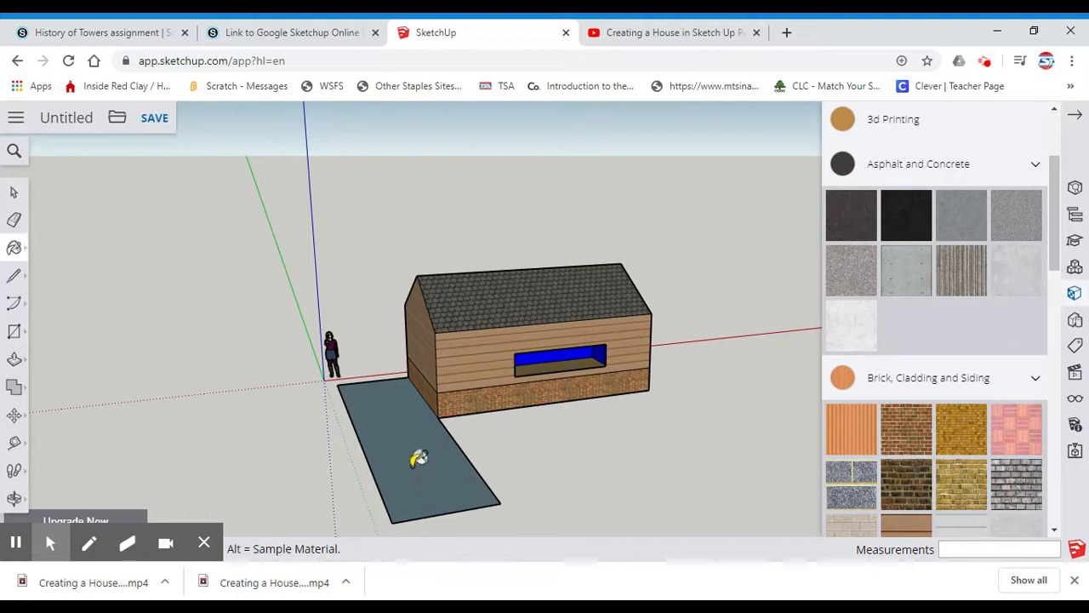
click(417, 460)
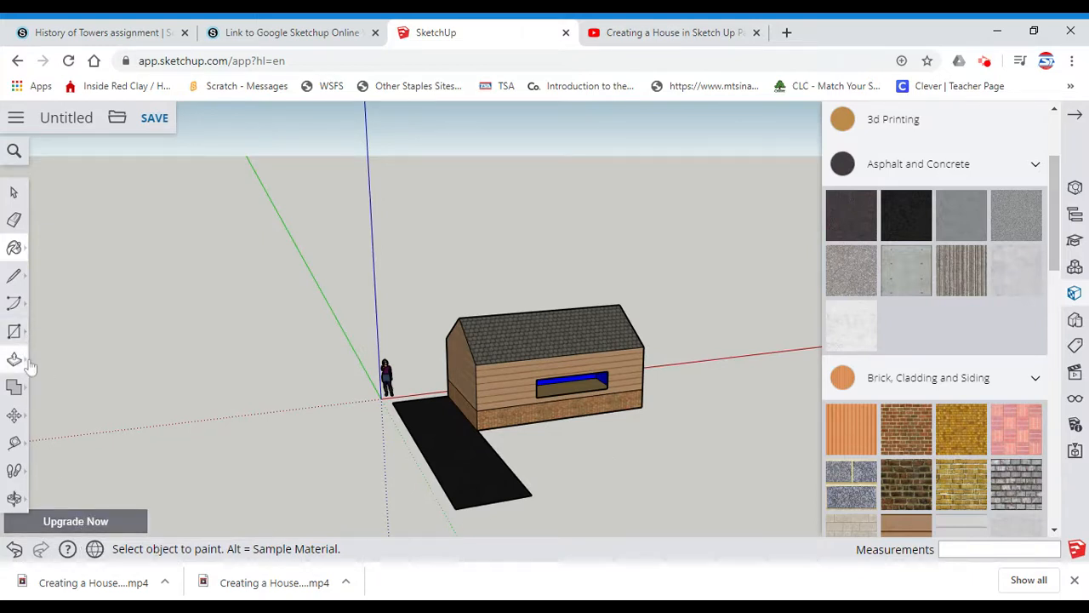
Scale the driveway sideways to about 2.17 times its original width
click(14, 415)
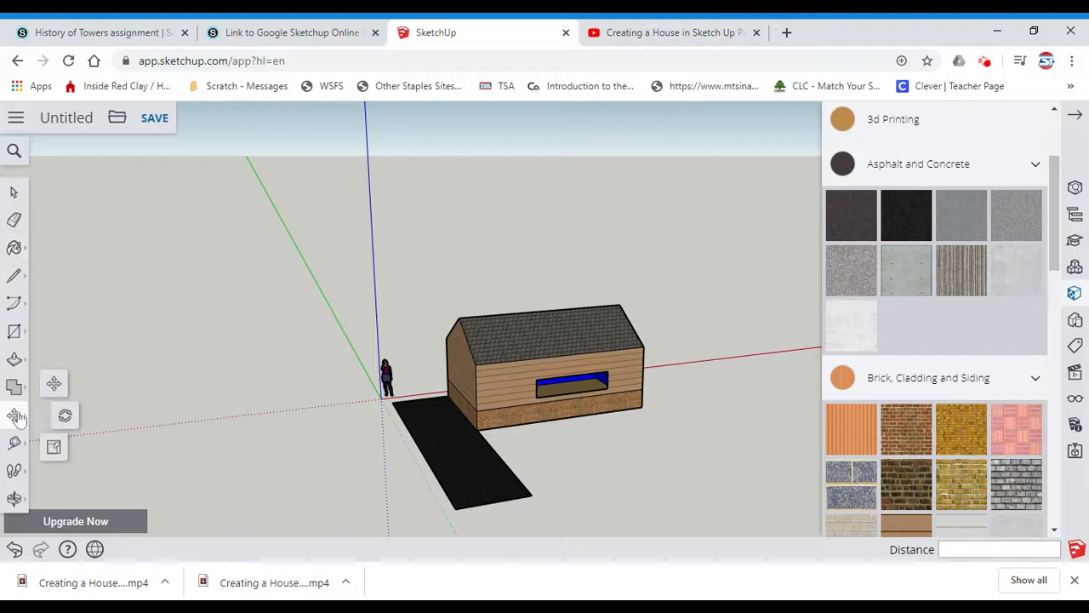
mouse_move(54, 446)
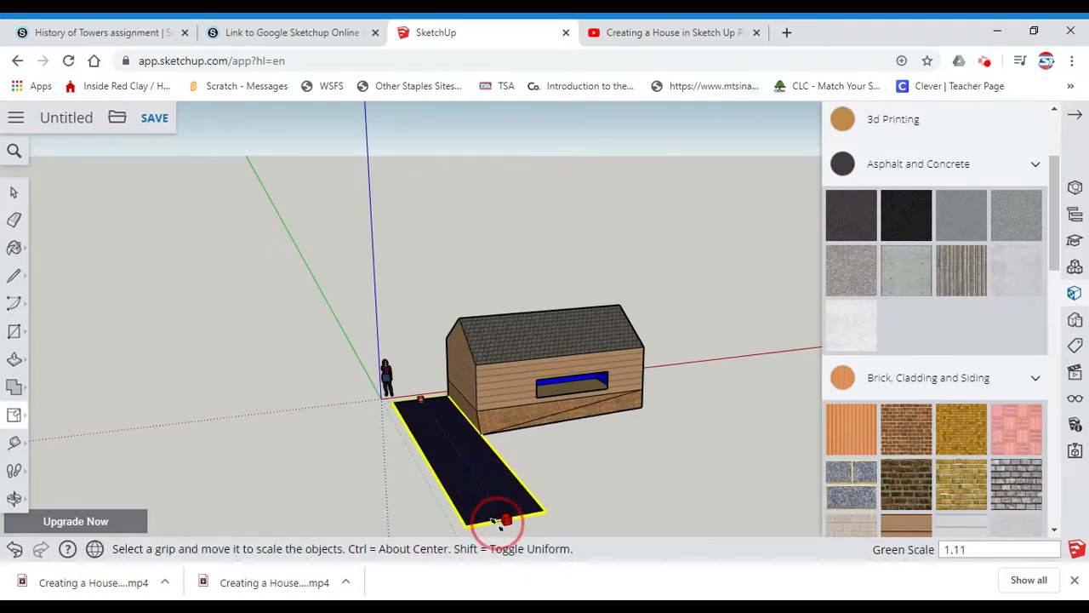
drag(502, 521, 508, 522)
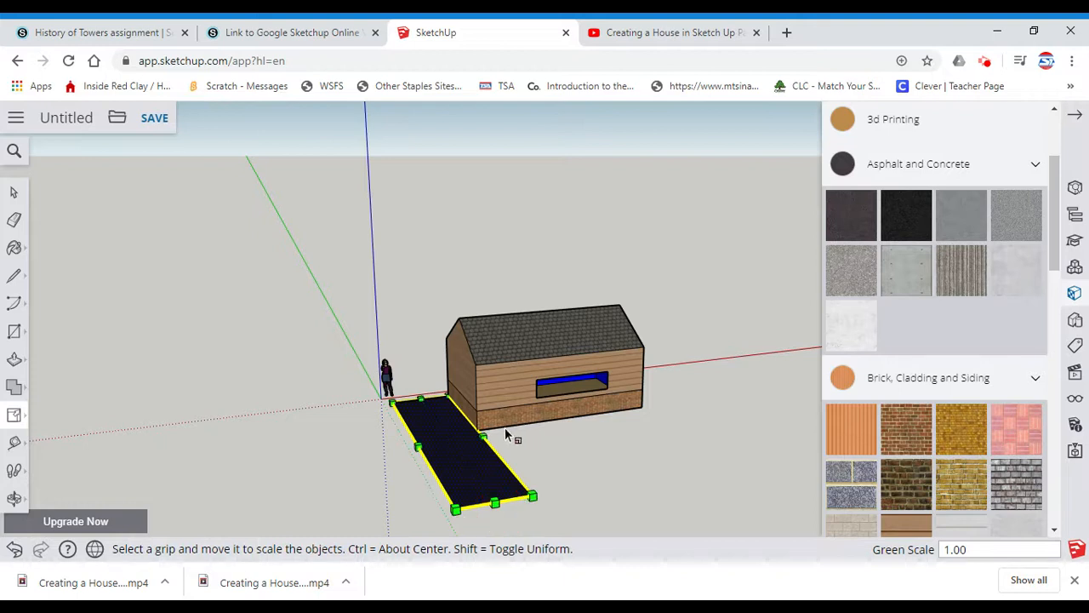
mouse_move(531, 497)
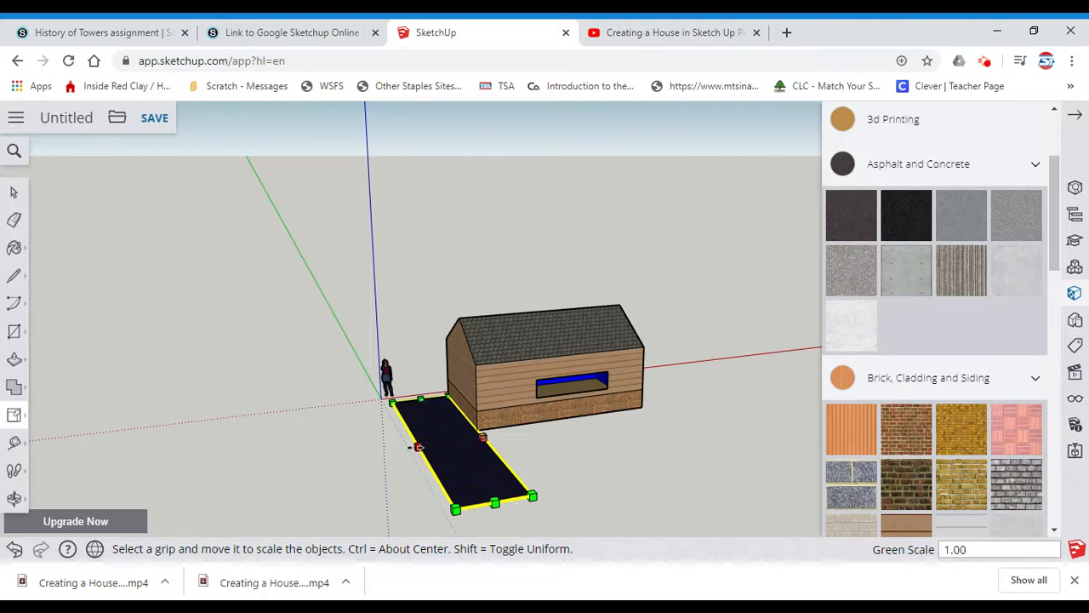
drag(411, 446, 349, 460)
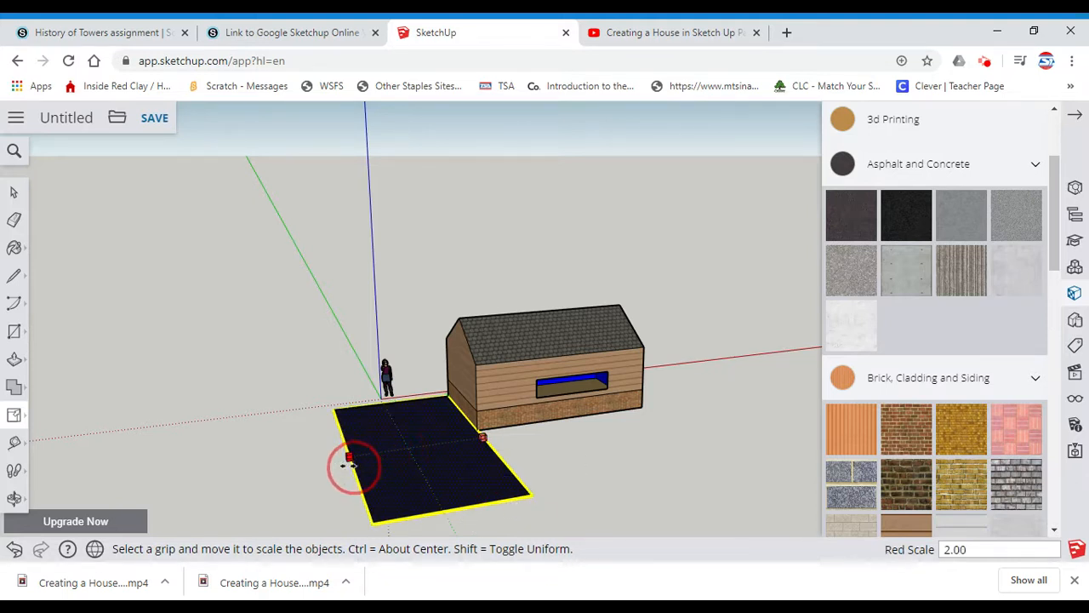
drag(349, 459, 332, 460)
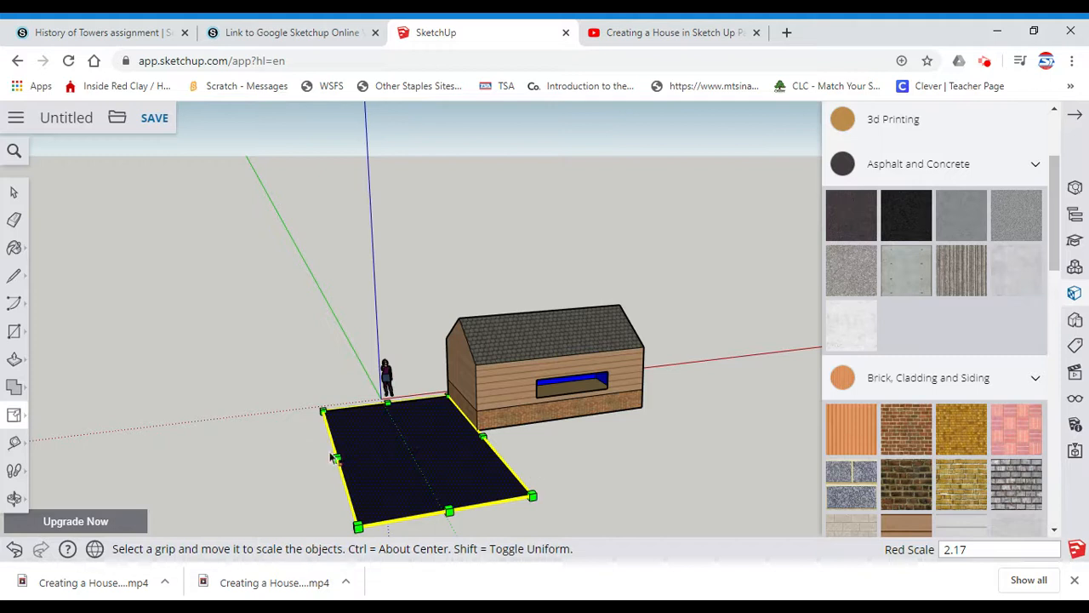
mouse_move(609, 518)
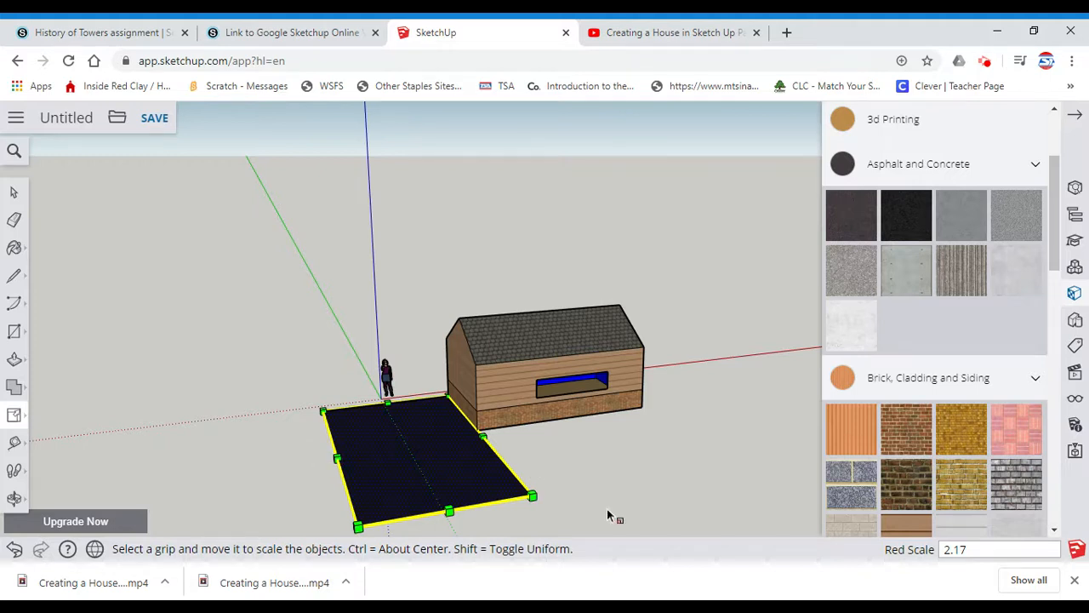
mouse_move(575, 484)
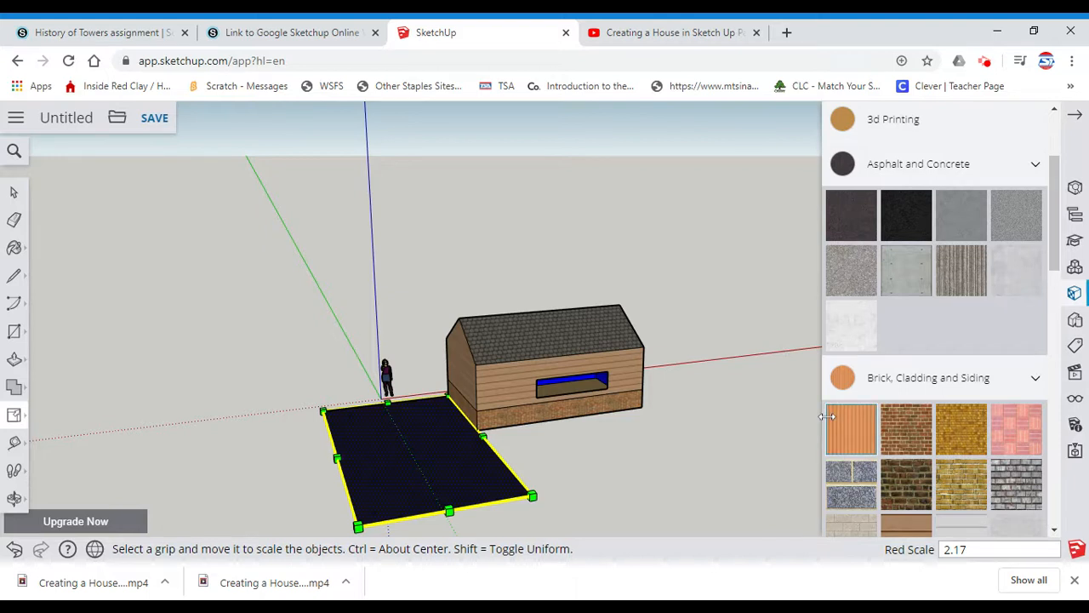
mouse_move(829, 433)
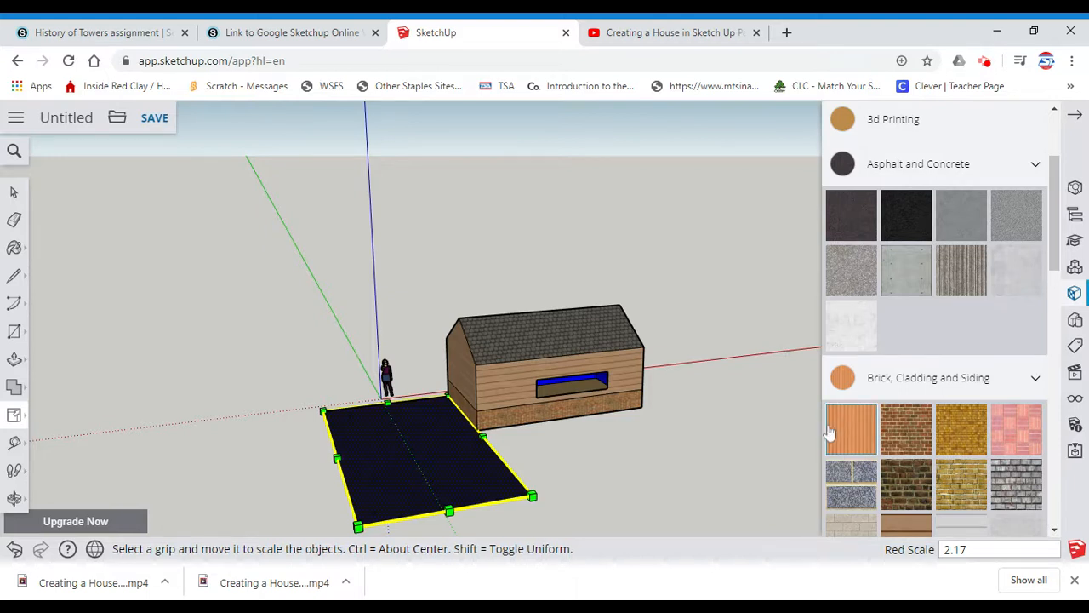